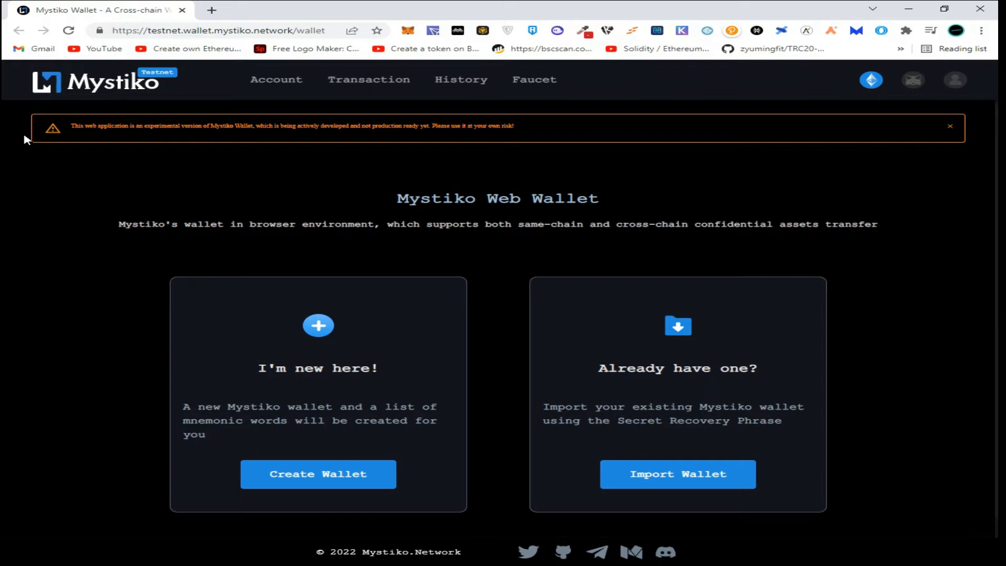
mouse_move(126, 166)
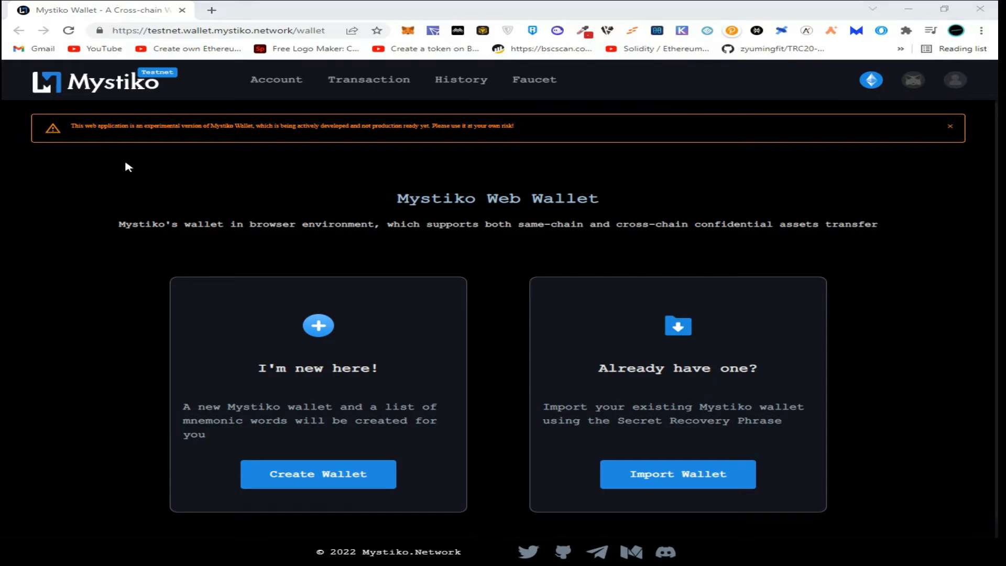
mouse_move(109, 285)
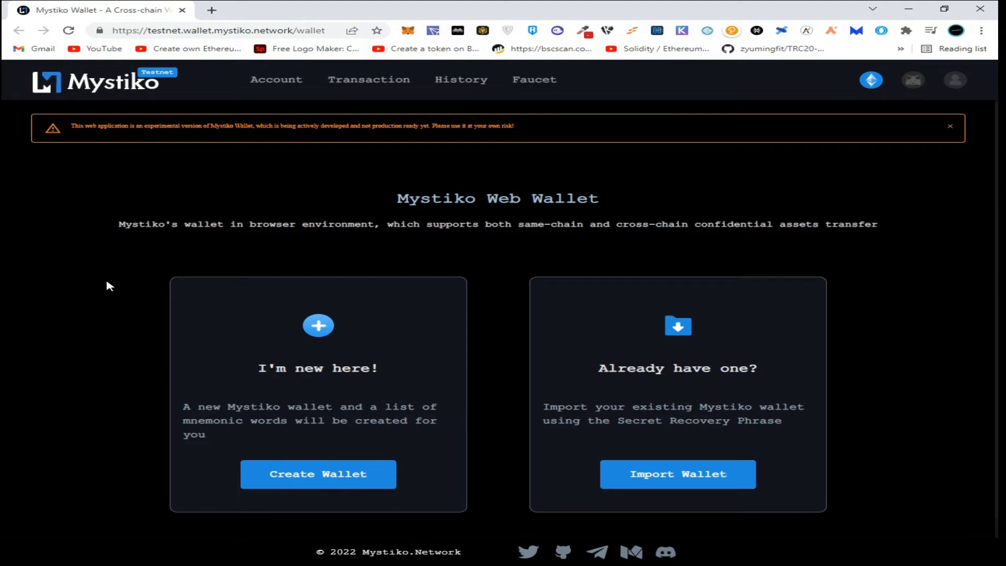
Step: Create a new password-protected wallet, opening Account 1 with no private assets
left_click(317, 475)
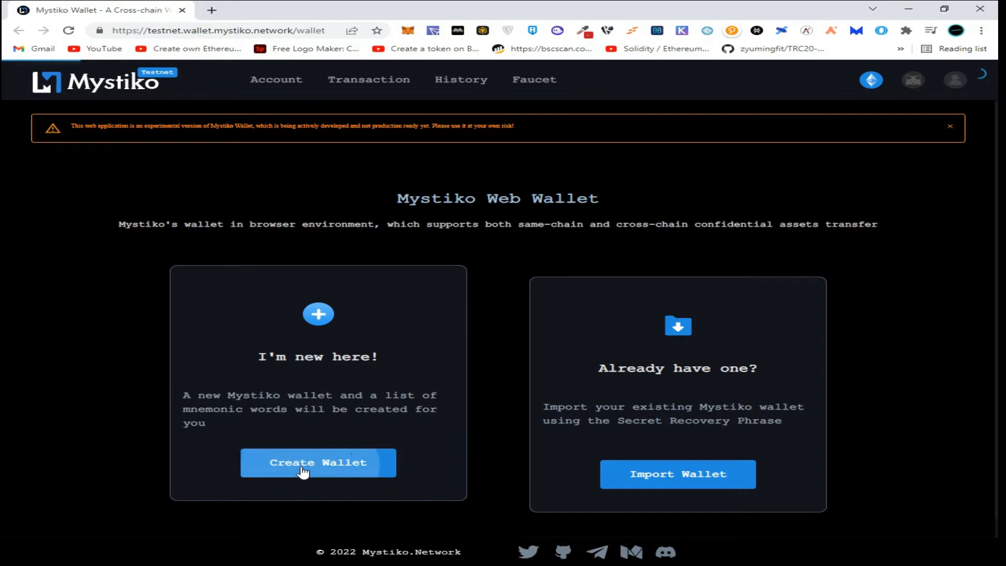
left_click(318, 463)
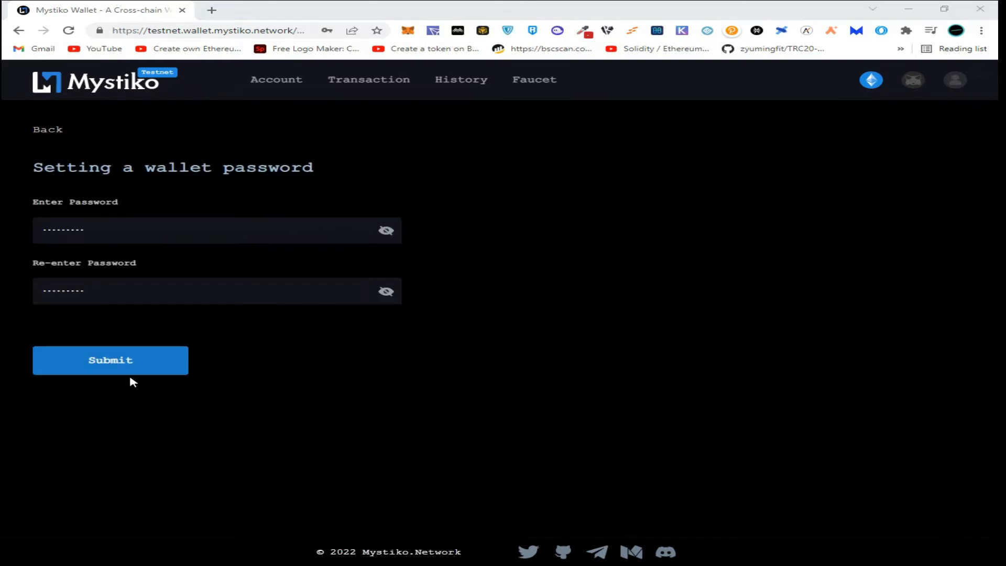
left_click(111, 360)
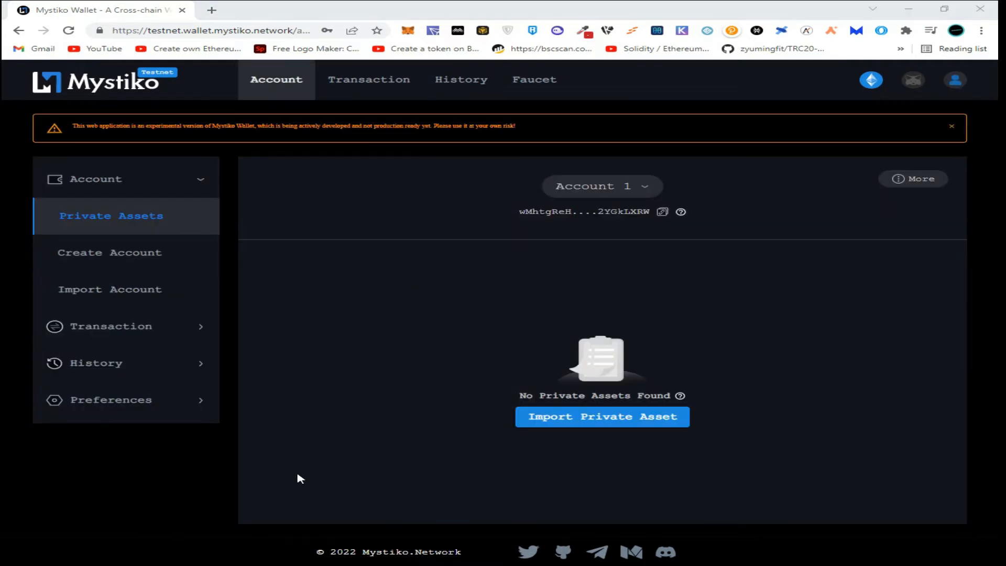
mouse_move(64, 473)
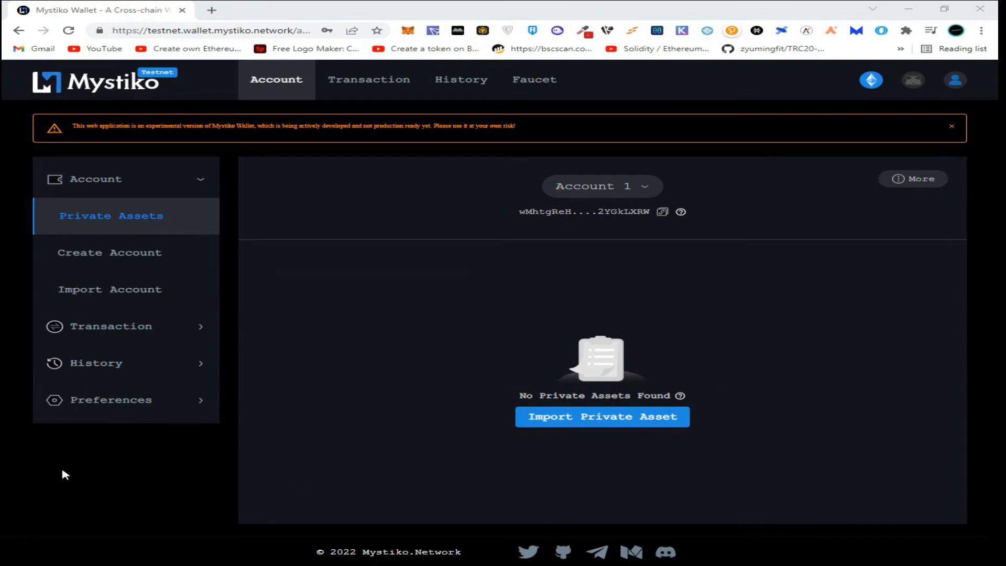
mouse_move(124, 327)
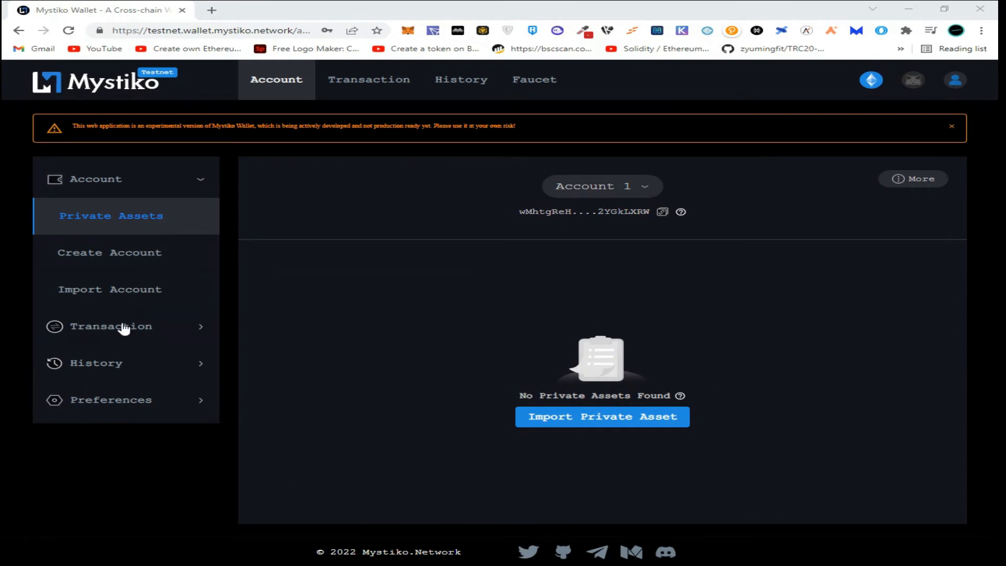
Step: Expand Transaction in the sidebar and open the Deposit form
left_click(111, 326)
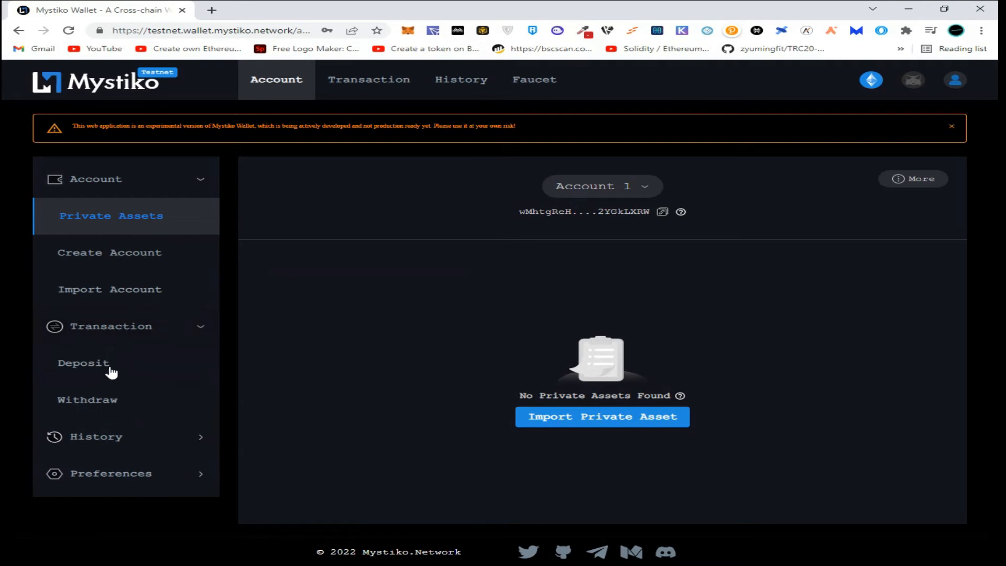
left_click(83, 363)
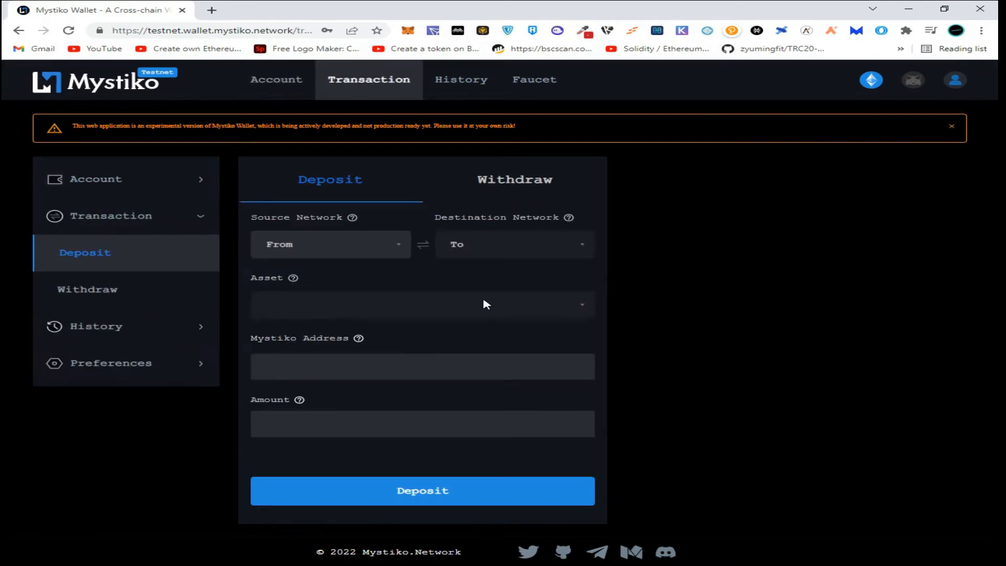
Step: Set the deposit route from Ethereum Ropsten to BSC Testnet with mUSD as the asset
left_click(329, 244)
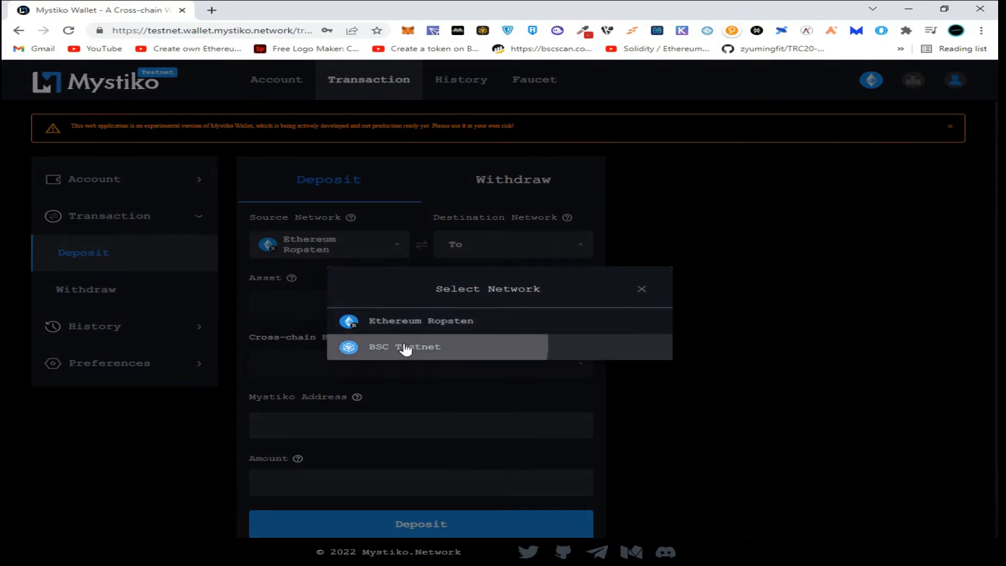
left_click(404, 347)
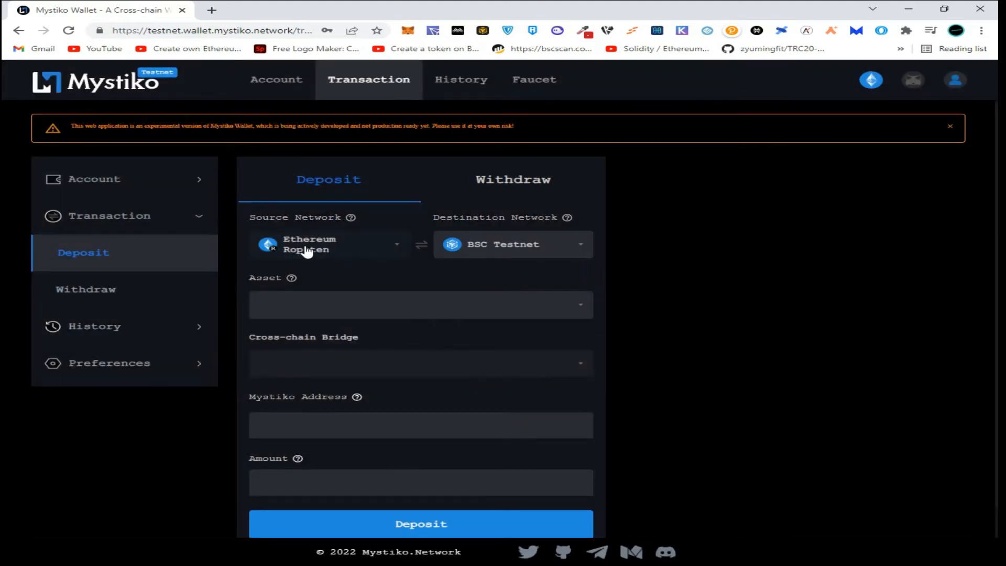
mouse_move(578, 254)
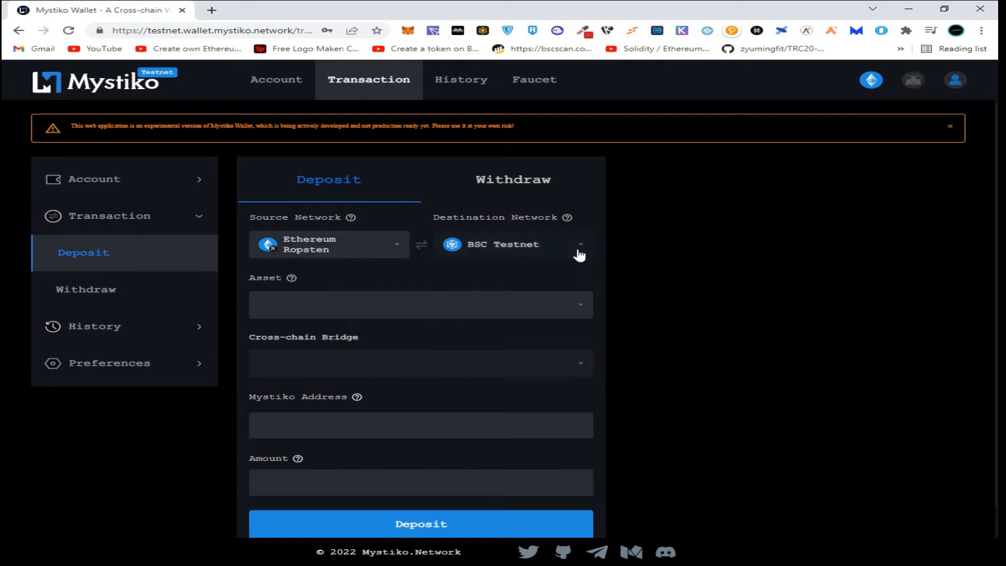
left_click(420, 304)
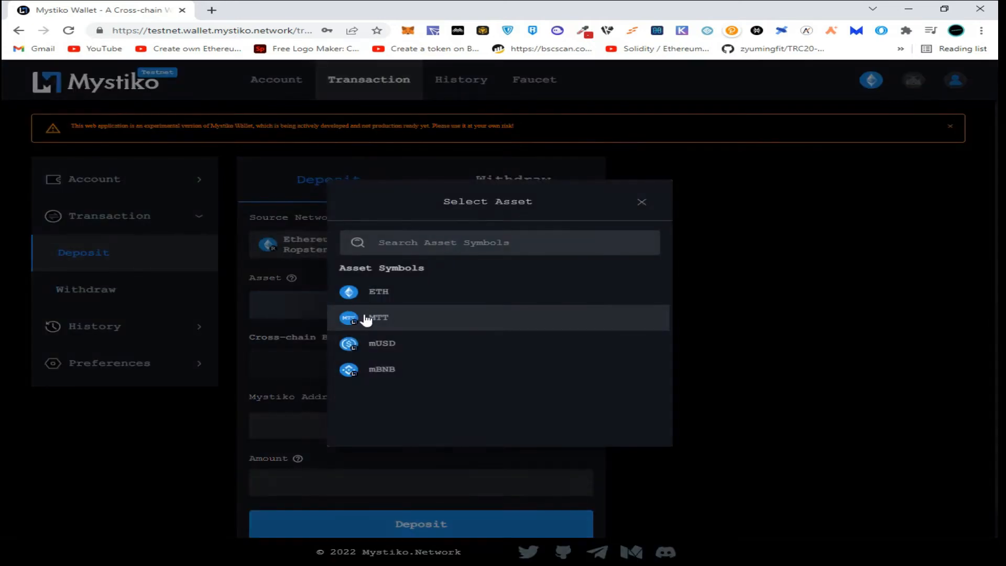
left_click(382, 344)
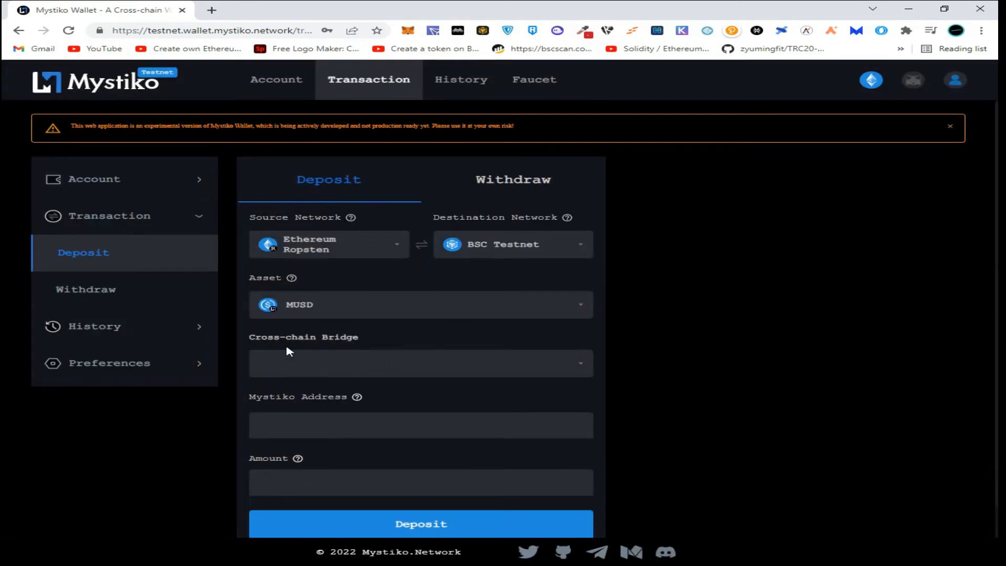
Step: Use the Mystiko Testnet Bridge, enter amount 5, and submit the deposit
left_click(420, 363)
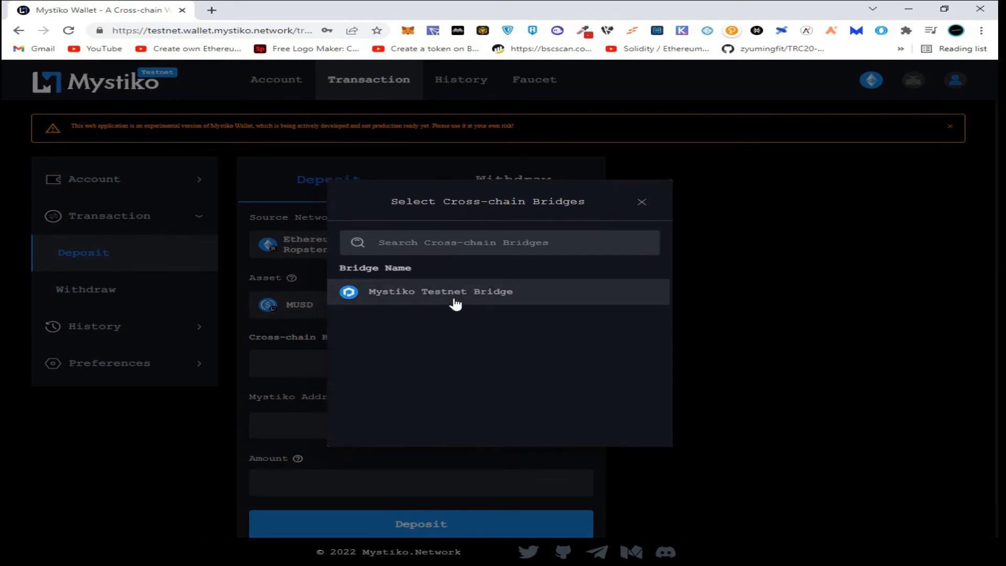
left_click(440, 292)
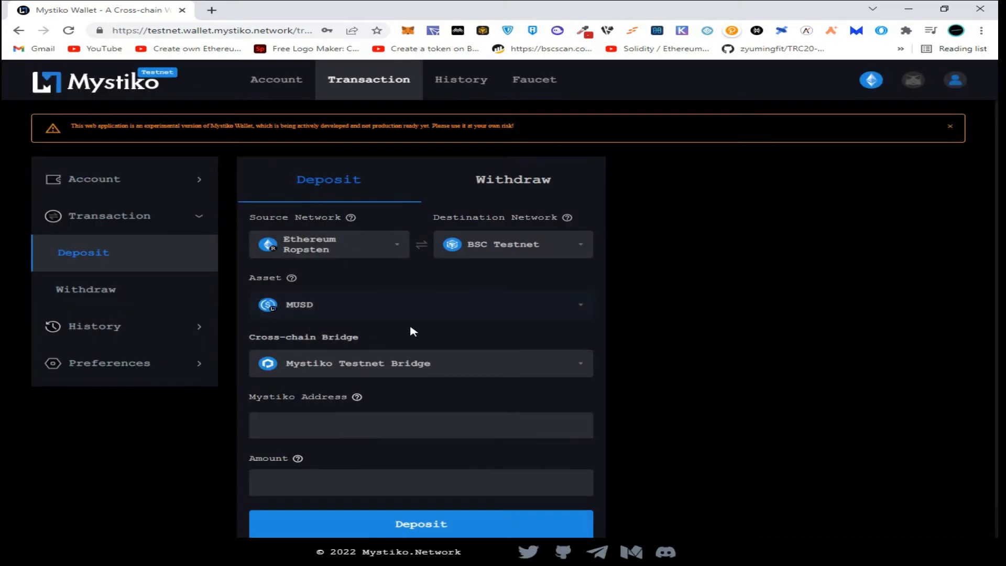
left_click(420, 425)
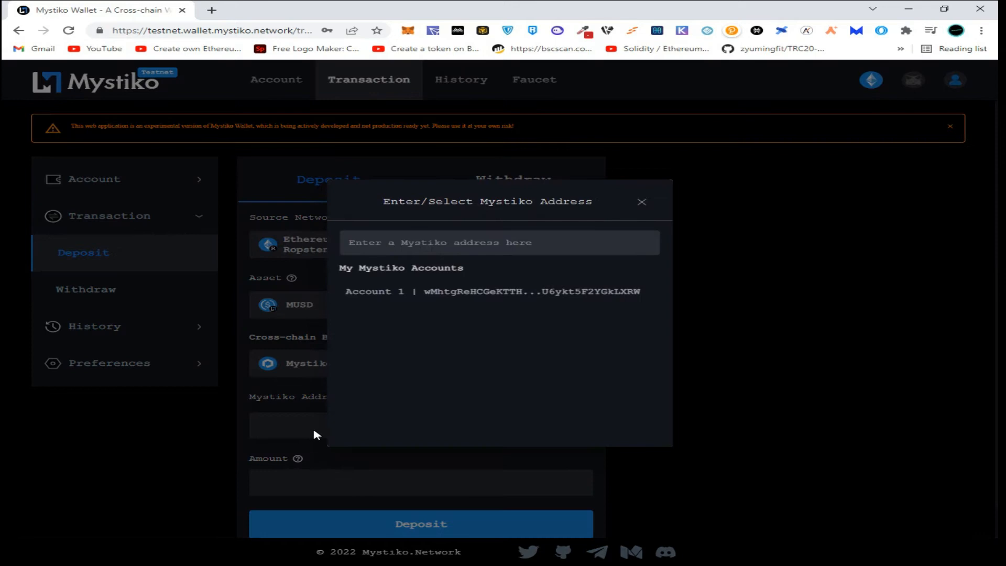
left_click(492, 292)
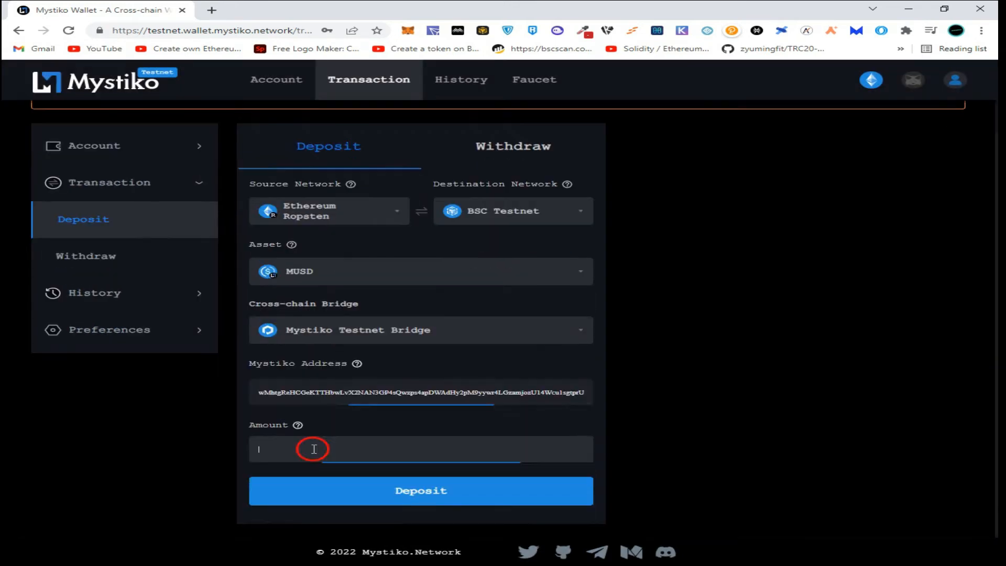
type("s")
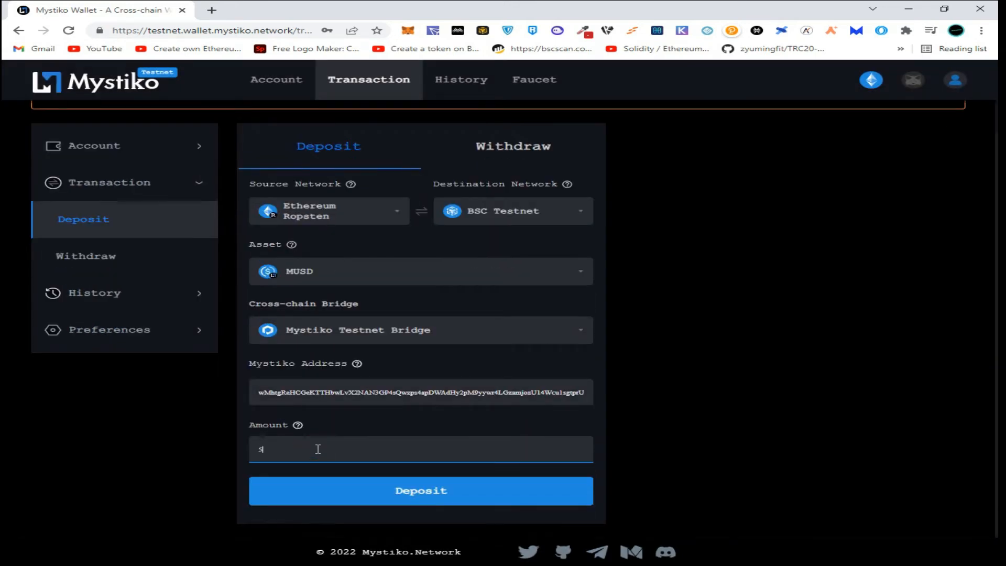
left_click(420, 491)
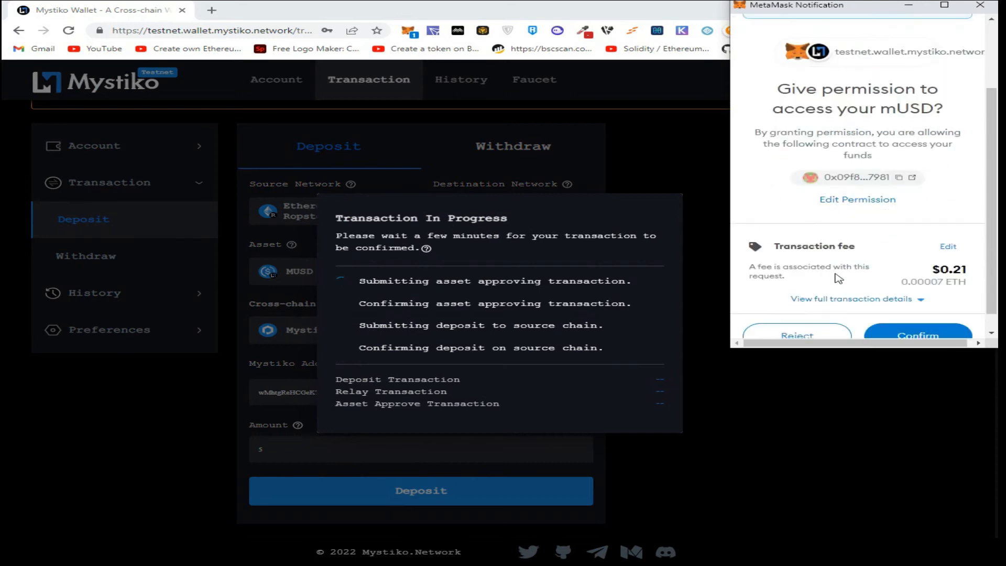
Step: Approve mUSD contract access in MetaMask and dismiss the 'Deposit sent successfully' dialog
left_click(917, 335)
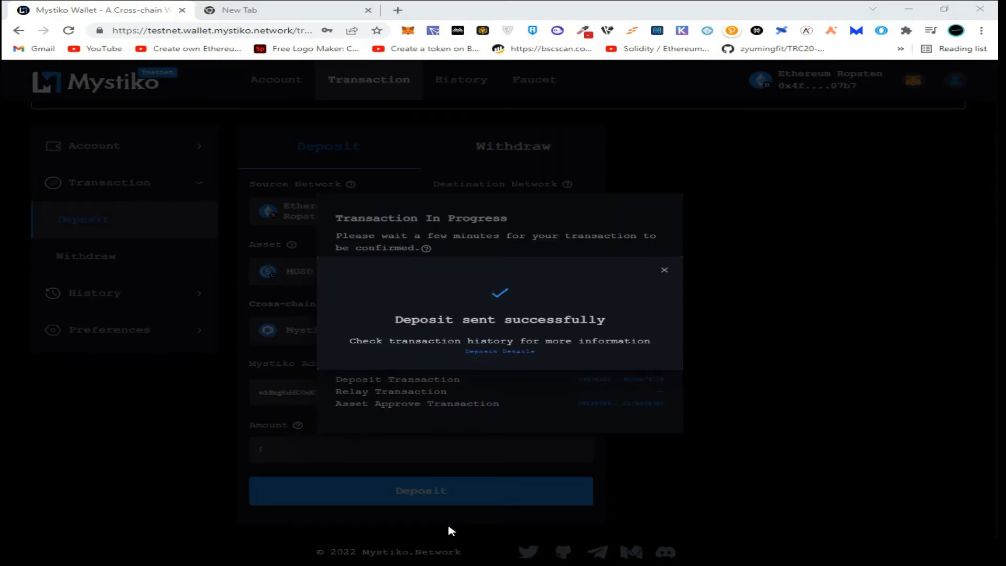
mouse_move(494, 334)
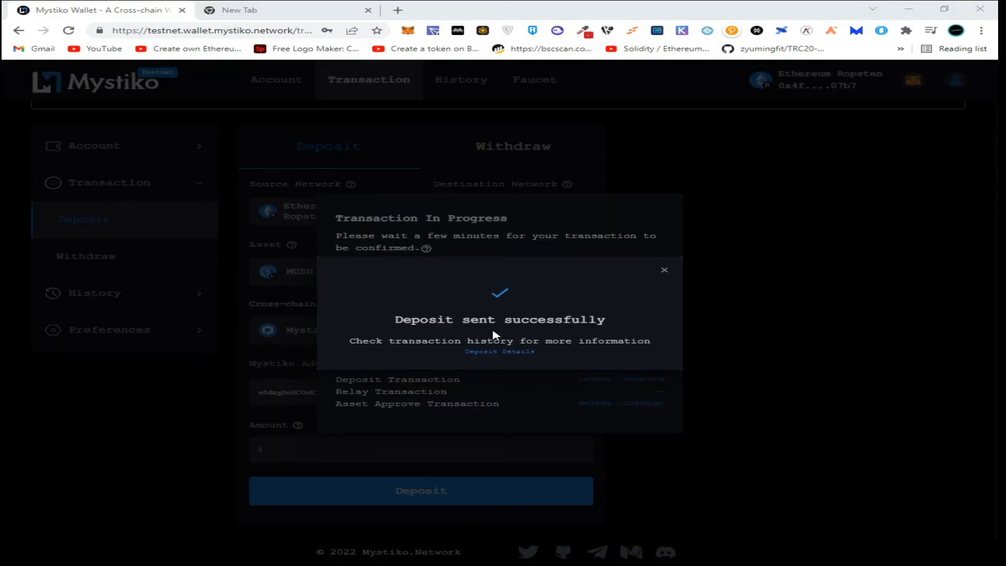
left_click(664, 269)
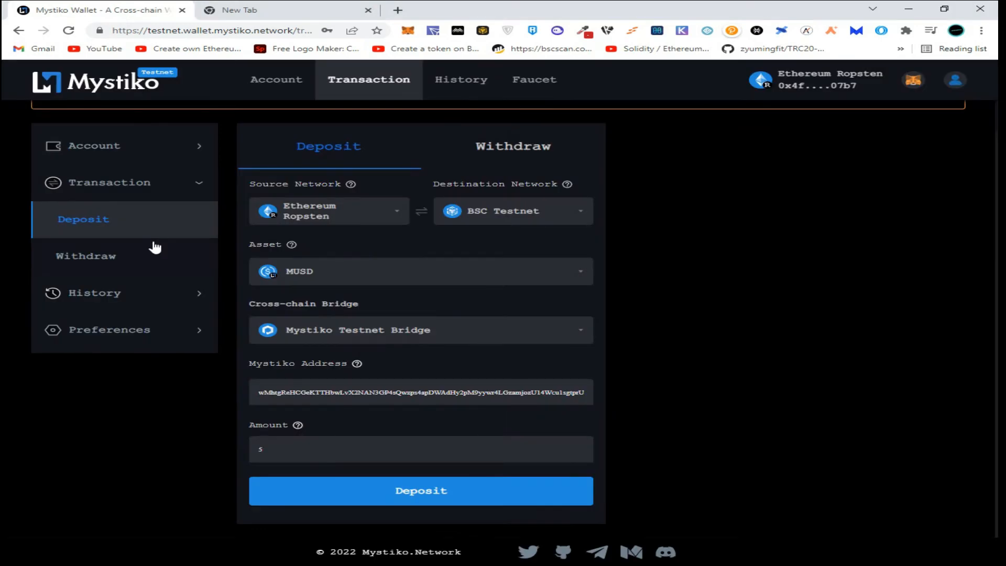
Step: Select the mUSD | 5 | BSC Testnet private asset and paste the recipient address
left_click(512, 146)
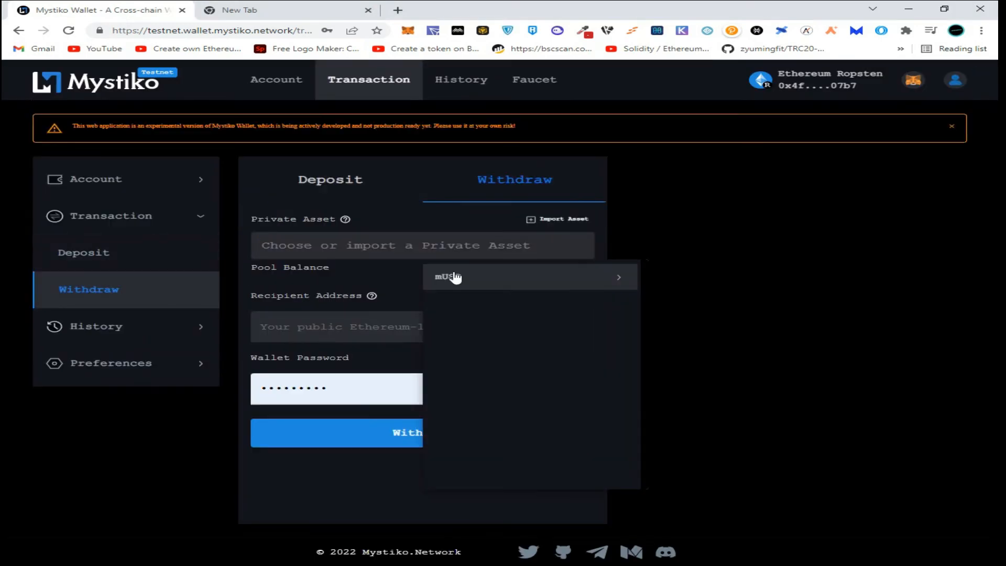
left_click(447, 277)
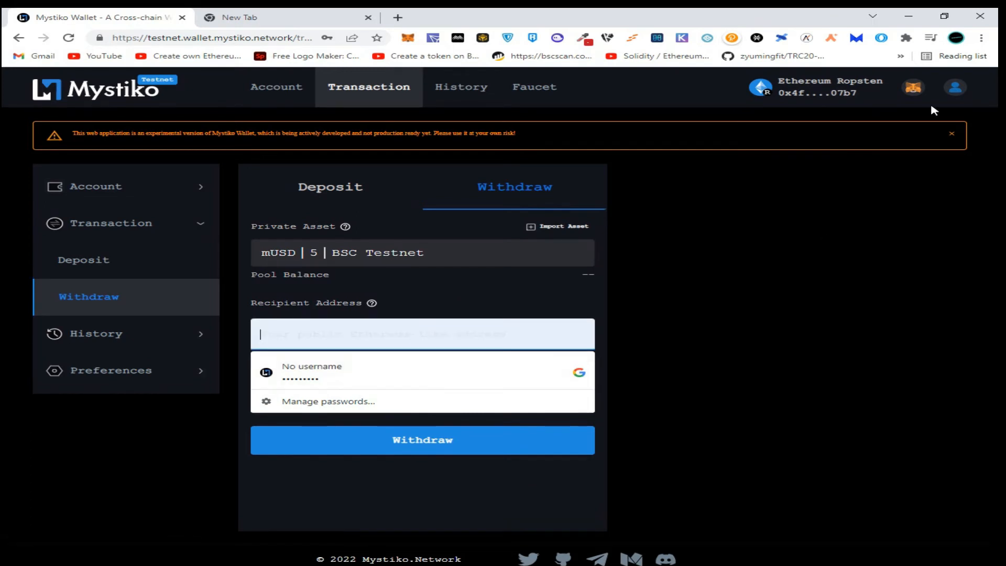
mouse_move(651, 232)
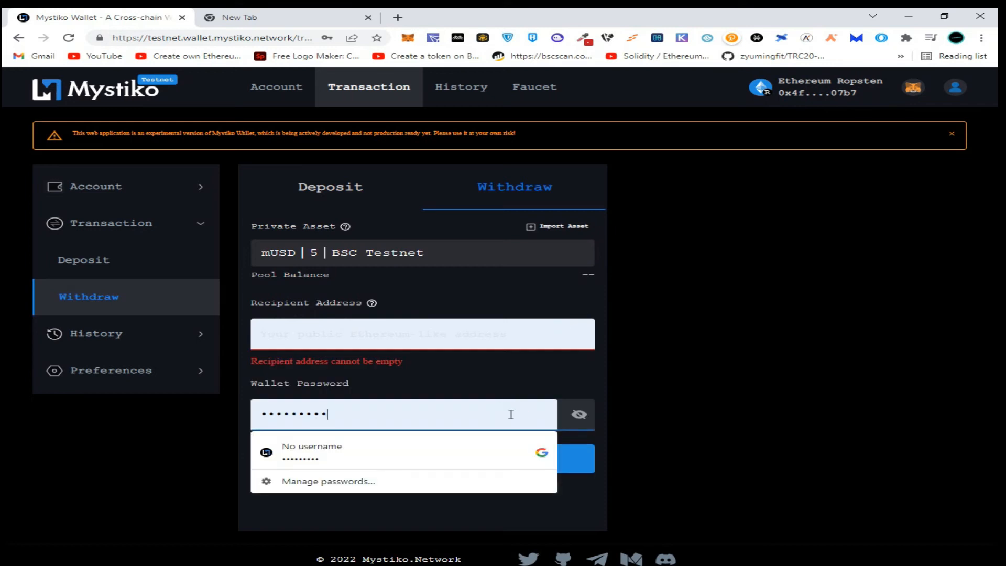
right_click(423, 334)
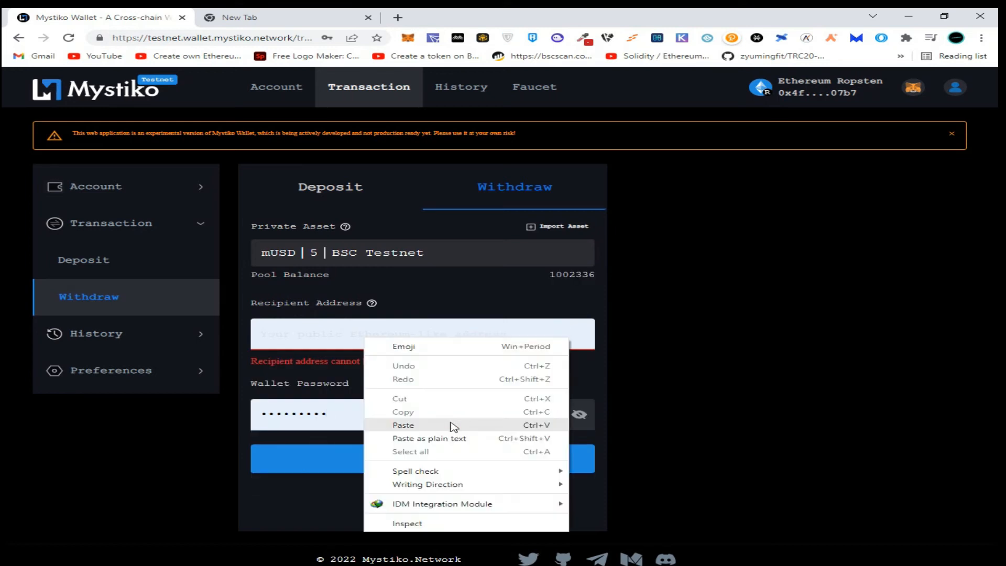
left_click(403, 425)
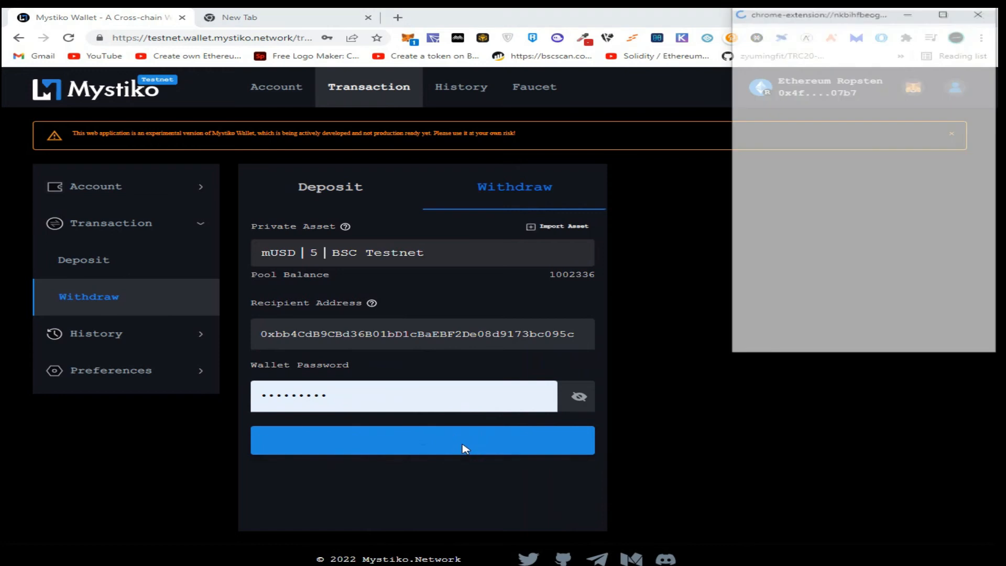
Step: Submit the withdrawal and approve MetaMask's switch to Binance Smart Chain Testnet
left_click(423, 440)
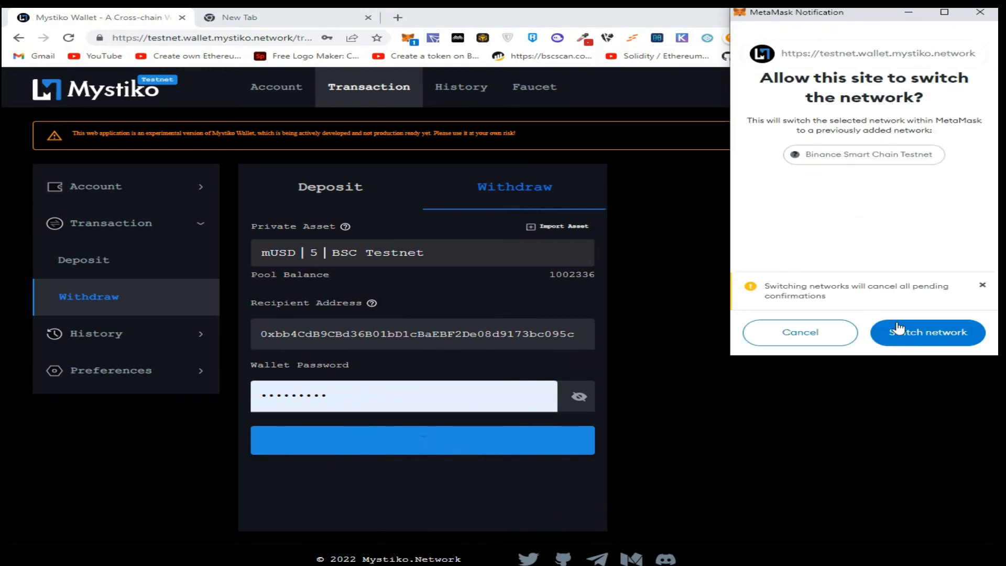
left_click(926, 332)
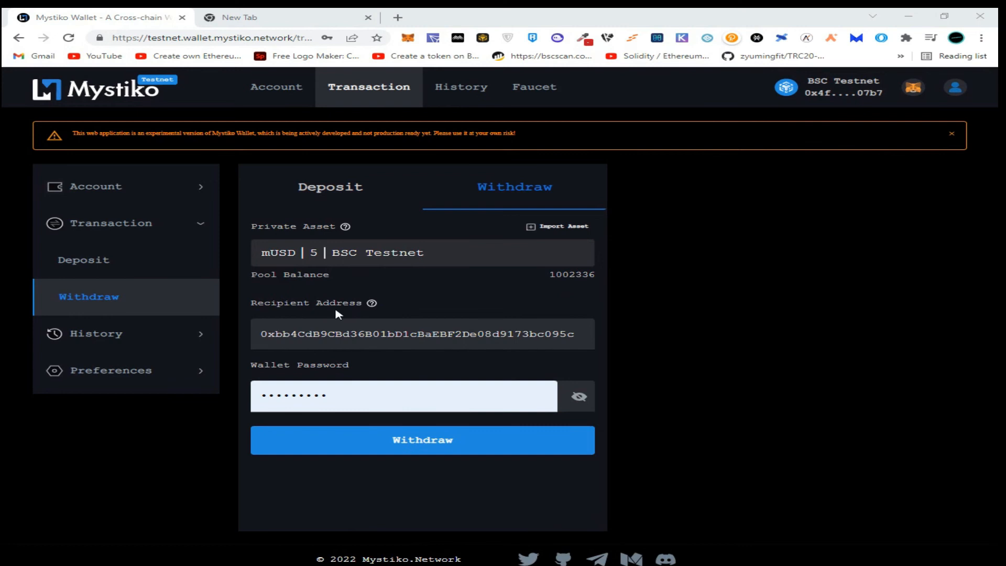
mouse_move(297, 297)
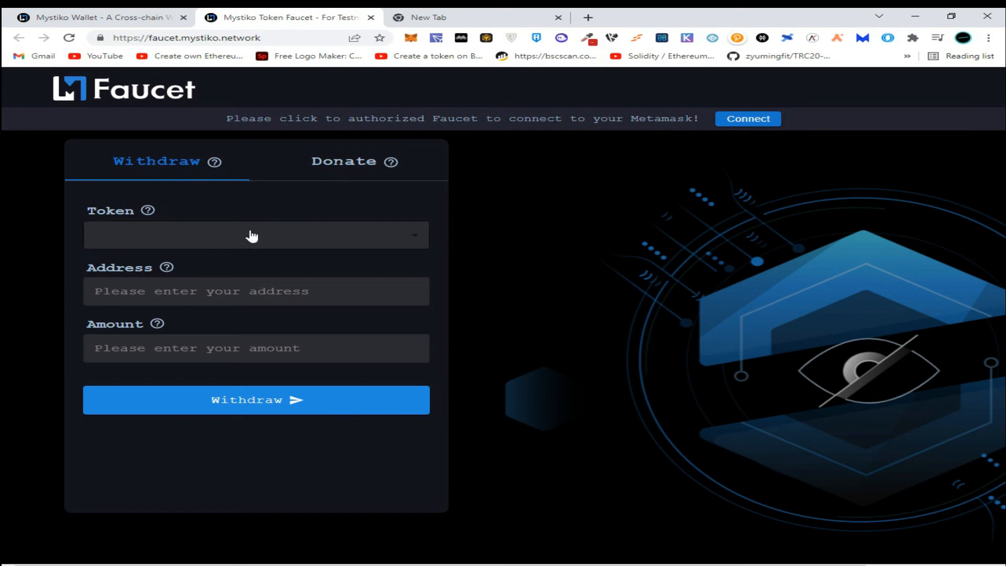
mouse_move(160, 25)
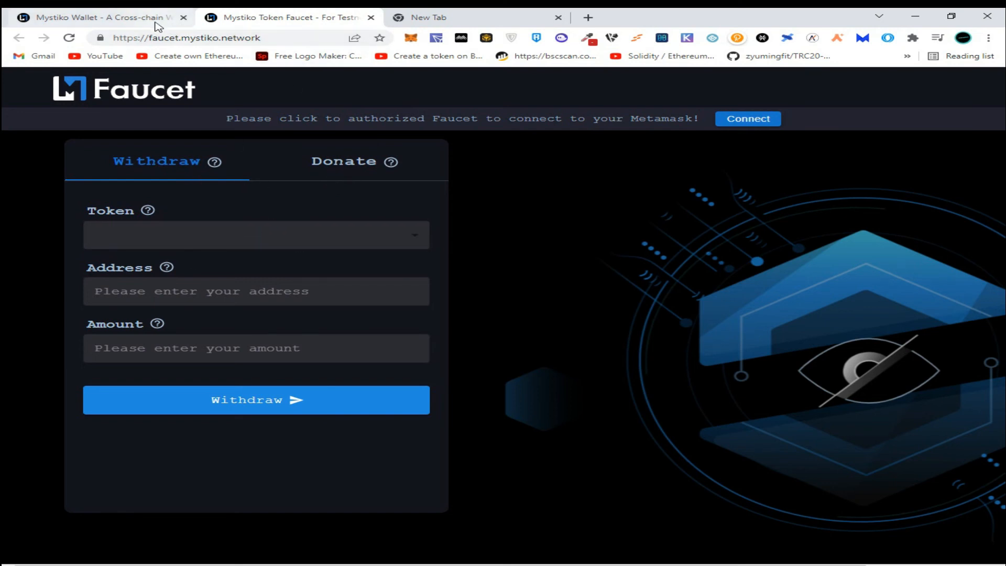
Step: Switch back to the Mystiko Wallet browser tab
left_click(96, 17)
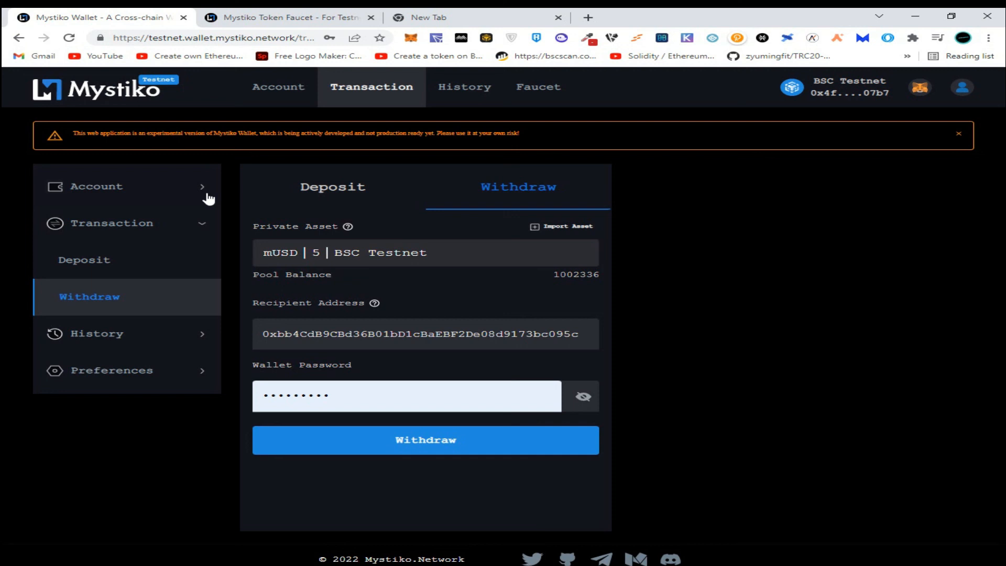
mouse_move(171, 322)
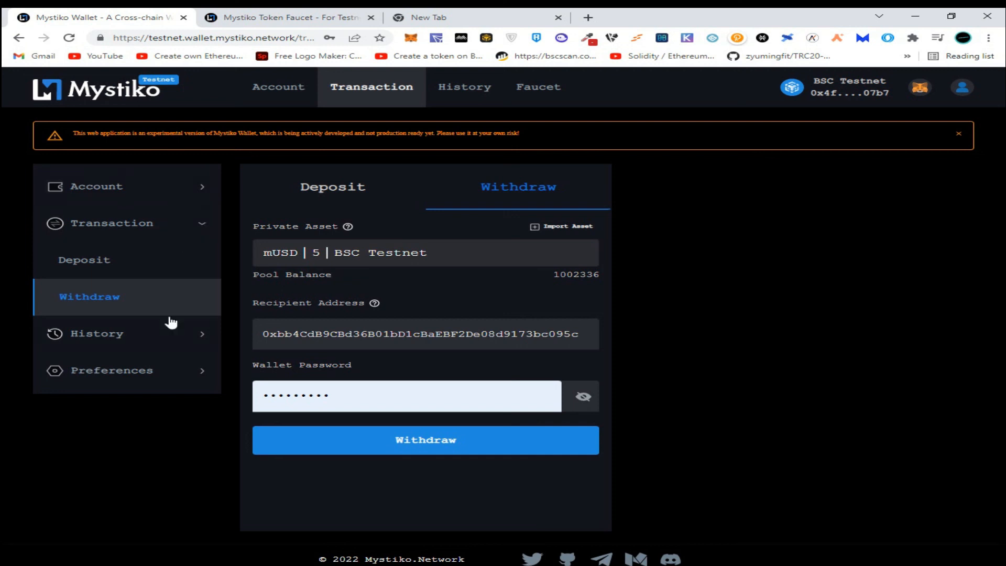
mouse_move(199, 347)
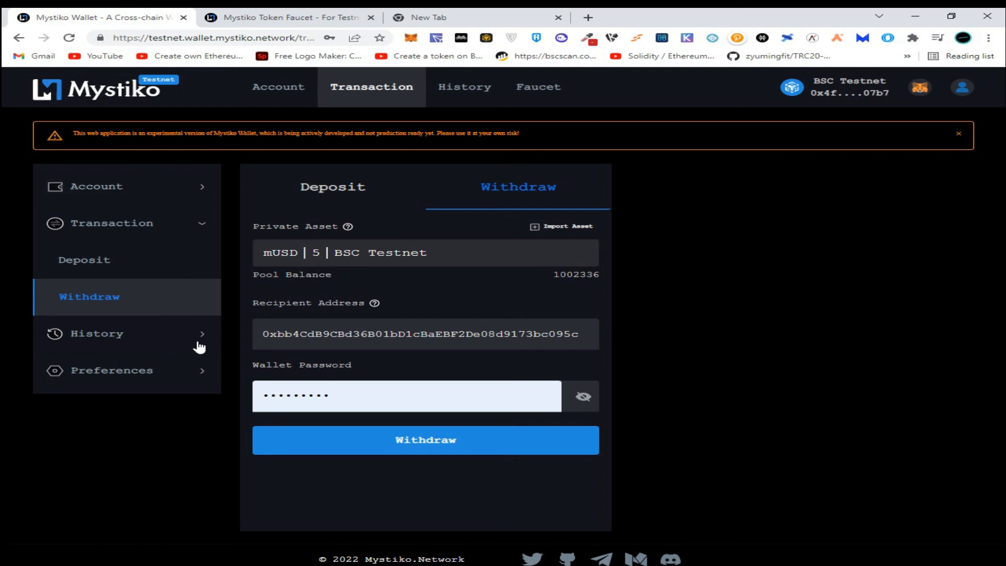